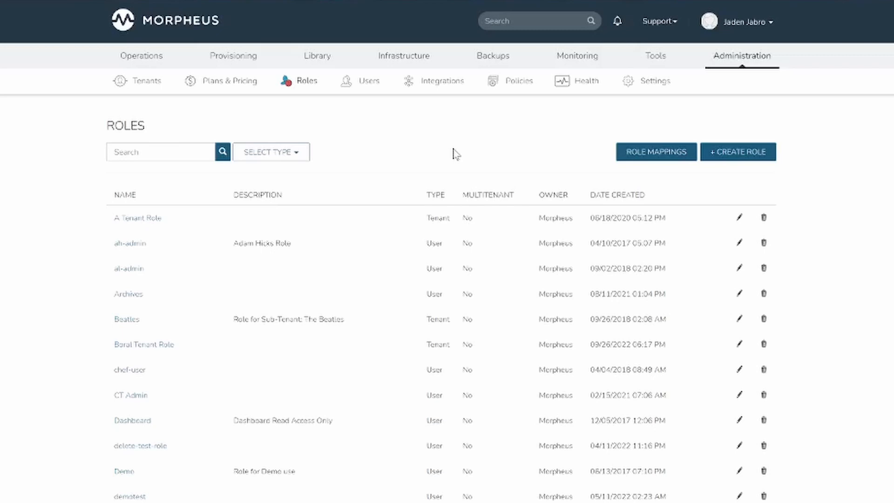
Begin a new role from the Roles administration list via + CREATE ROLE.
left_click(738, 152)
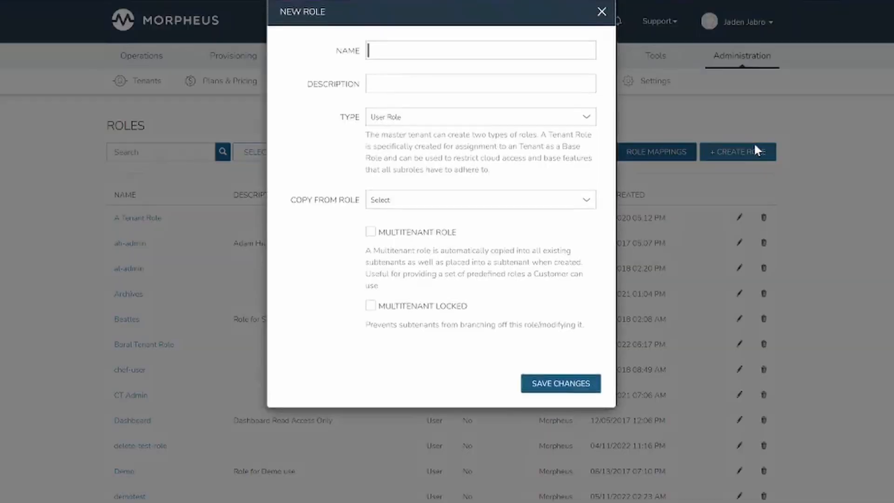
Choose Tenant Role as the new role's type.
left_click(481, 117)
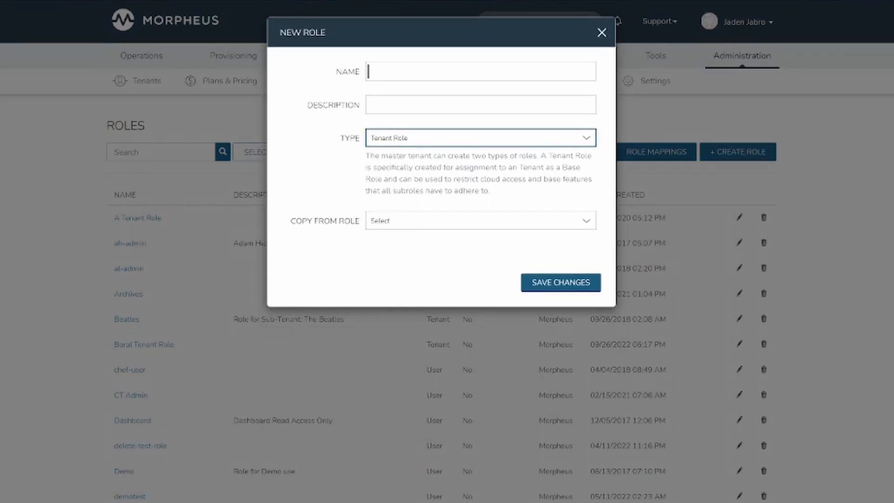
mouse_move(418, 145)
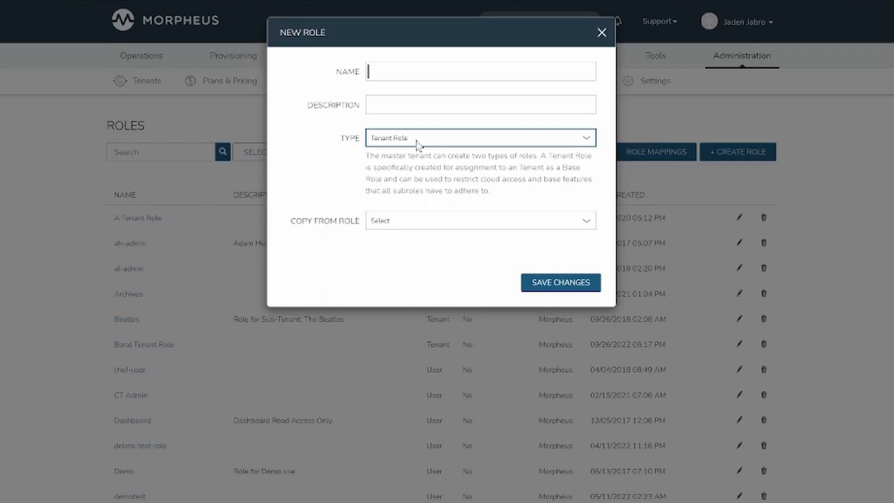
Switch the type back to User Role and enable the Multitenant Role checkbox.
left_click(481, 138)
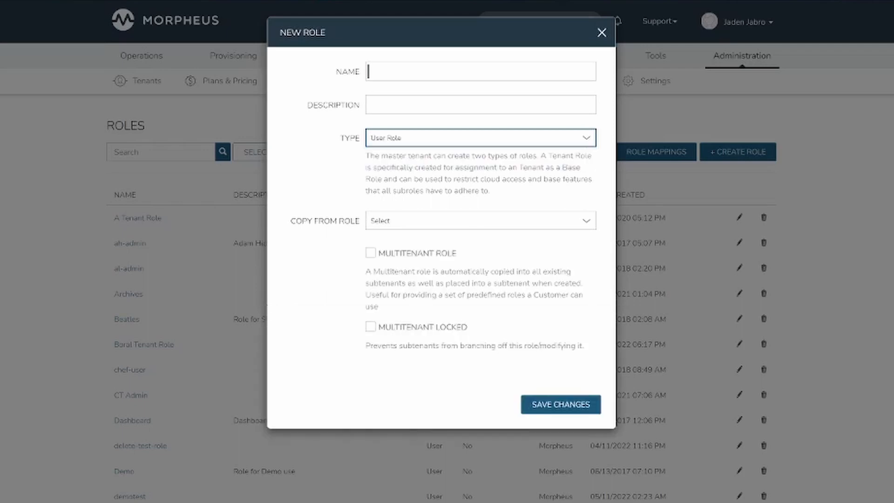
mouse_move(292, 198)
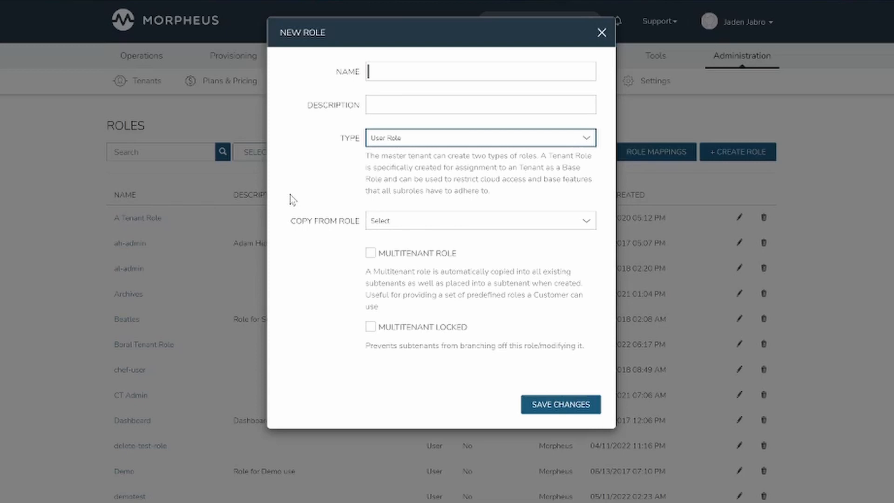
mouse_move(342, 268)
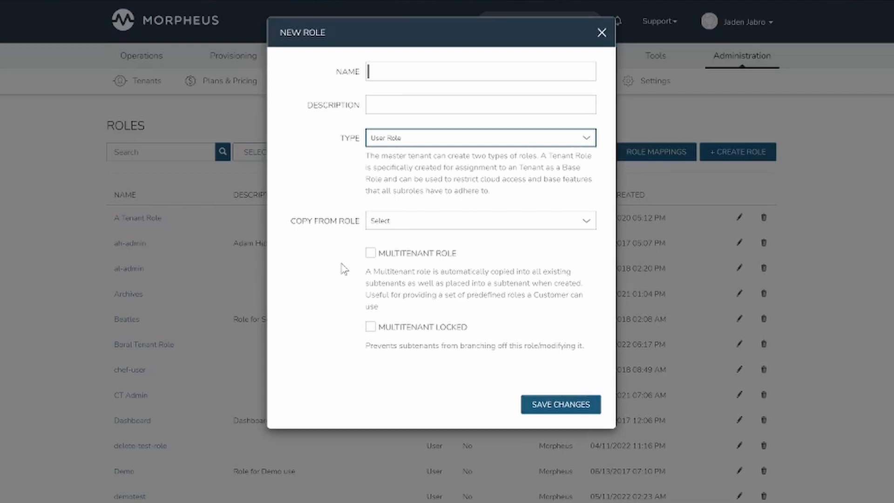
left_click(369, 253)
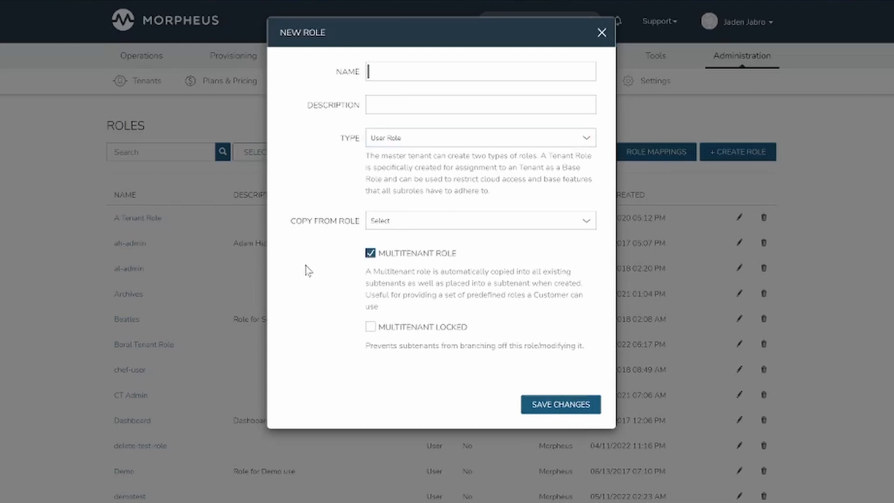